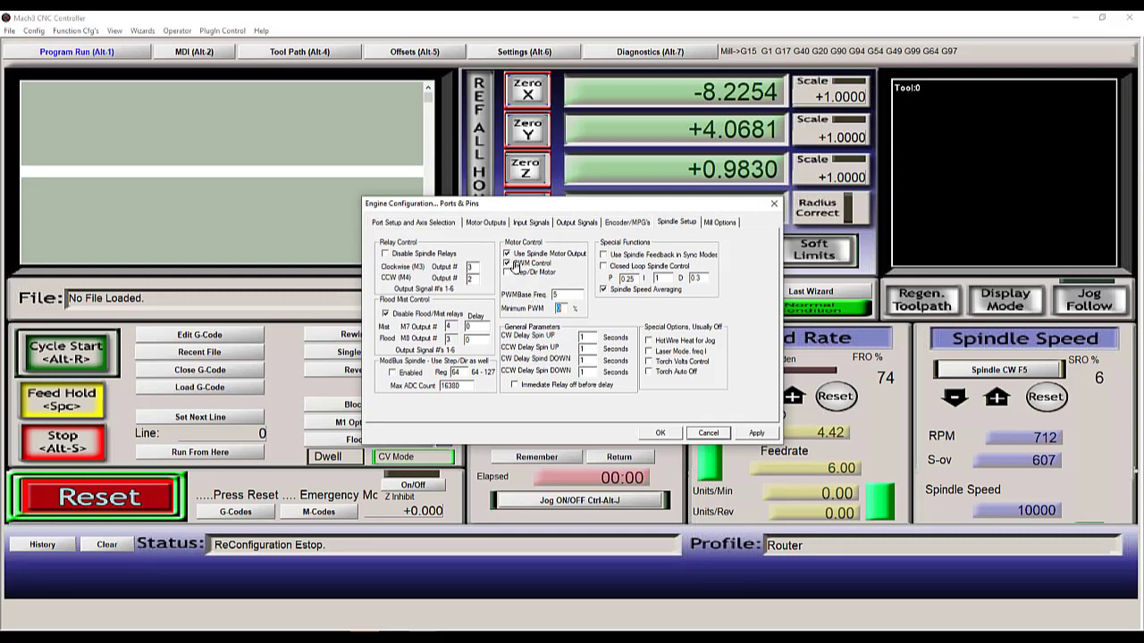
Step: Enable PWM Control on Spindle Setup, confirm the spindle in Motor Outputs, and close Ports & Pins
left_click(508, 272)
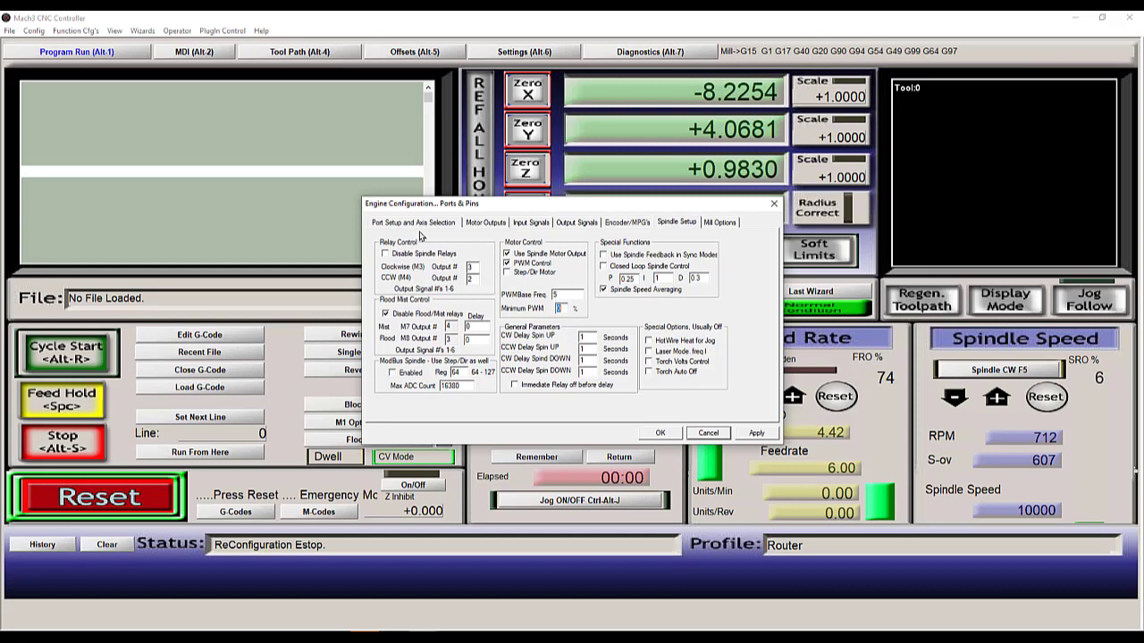
left_click(486, 221)
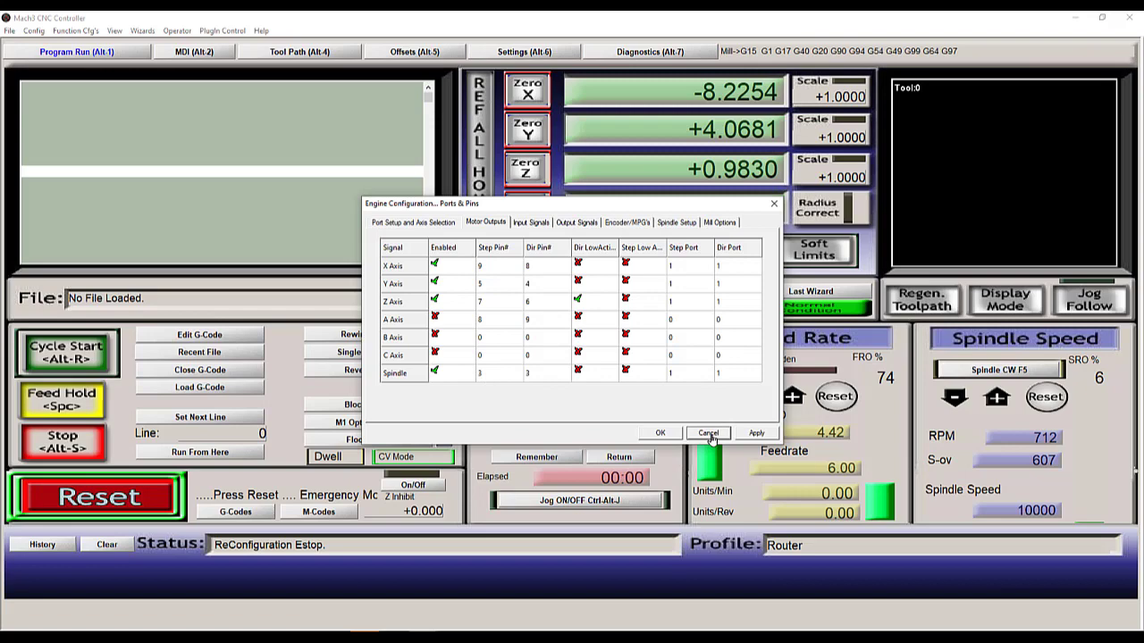
left_click(707, 432)
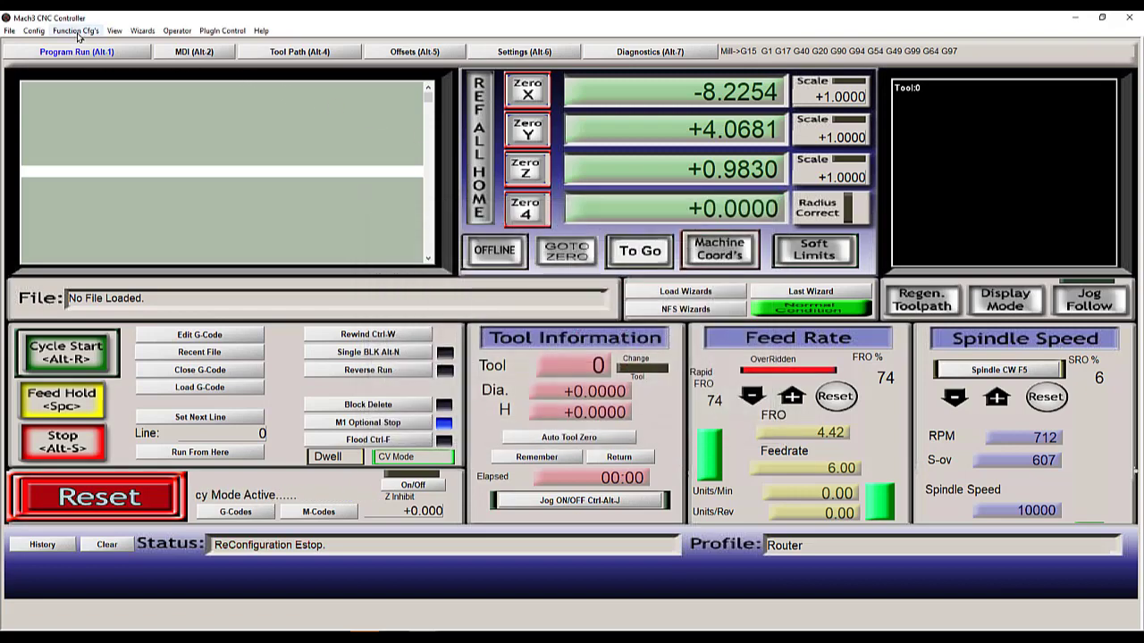
left_click(75, 28)
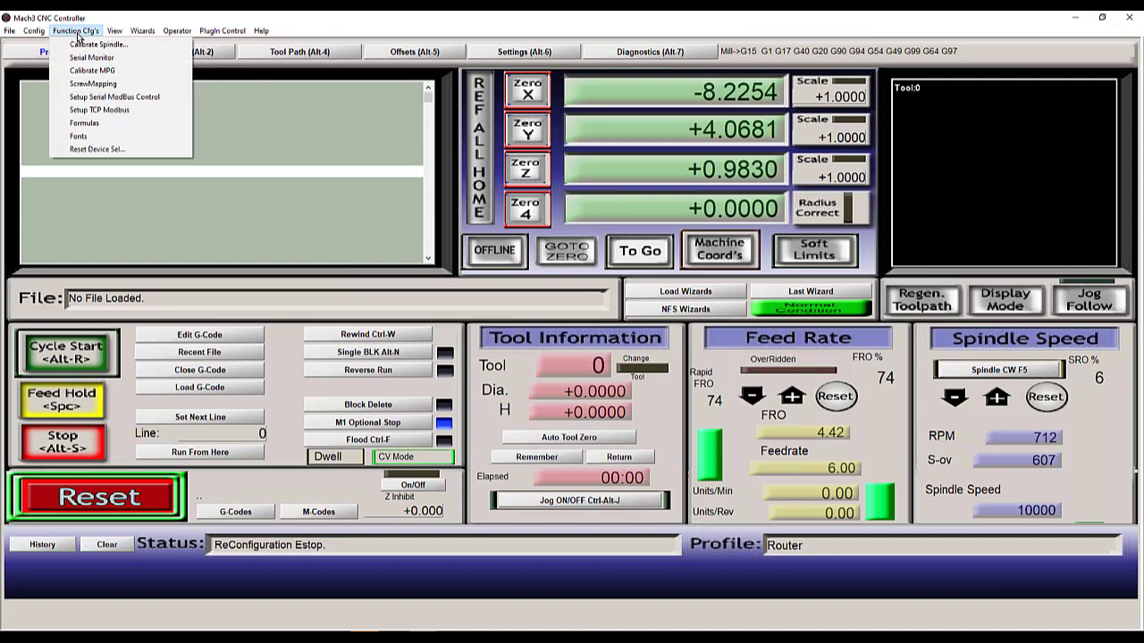
Step: In Plugin Control > RnRMotion, enable Multi-Step Speed for the spindle and save the settings
left_click(222, 30)
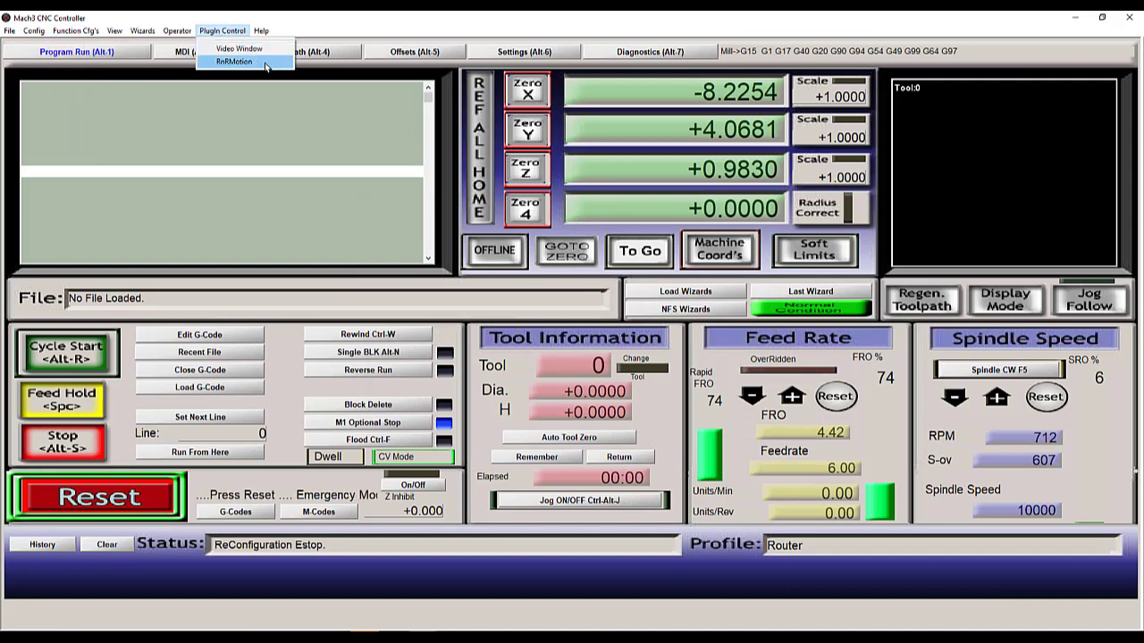
left_click(234, 61)
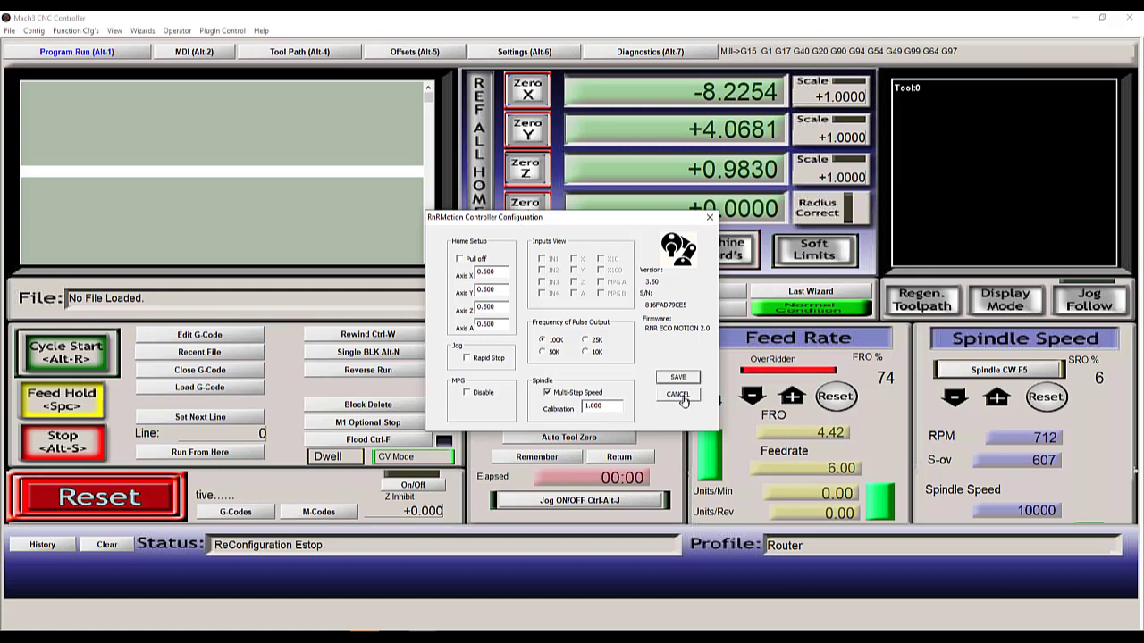
left_click(679, 395)
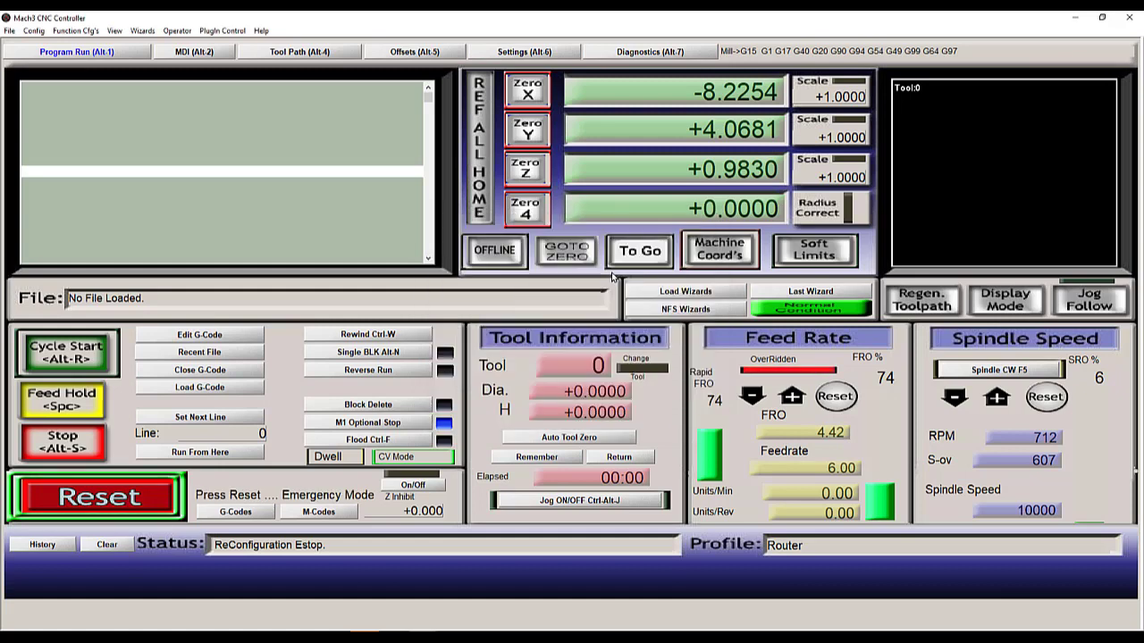